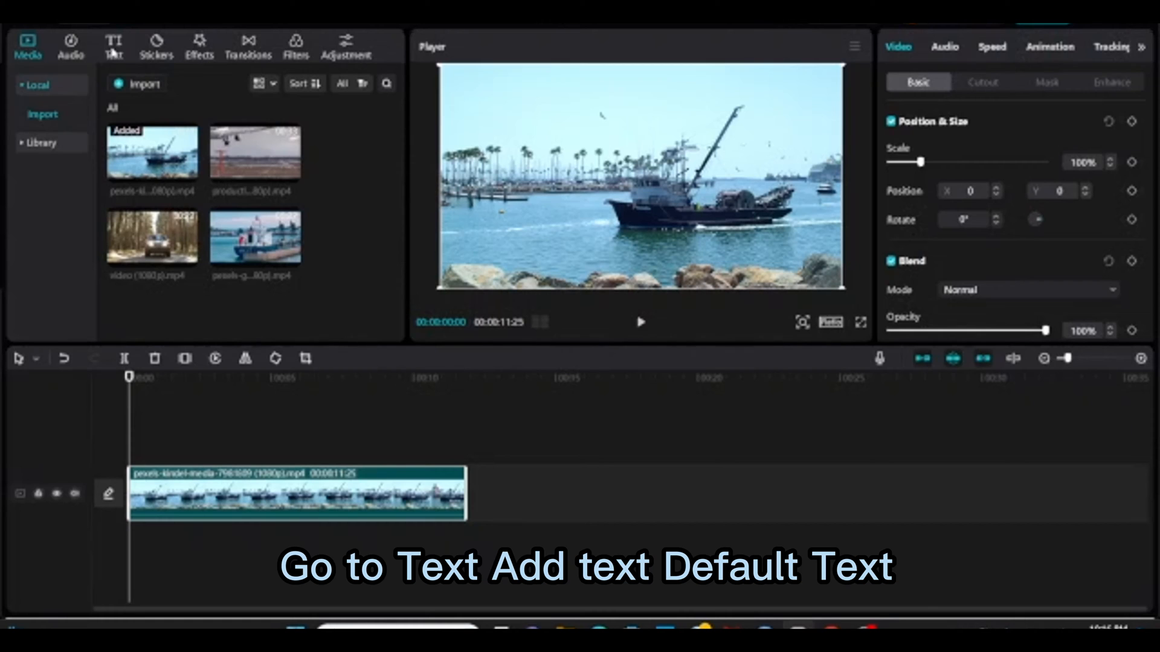
- Add a Default text clip above the boat video and bring up its Basic wording field
click(114, 42)
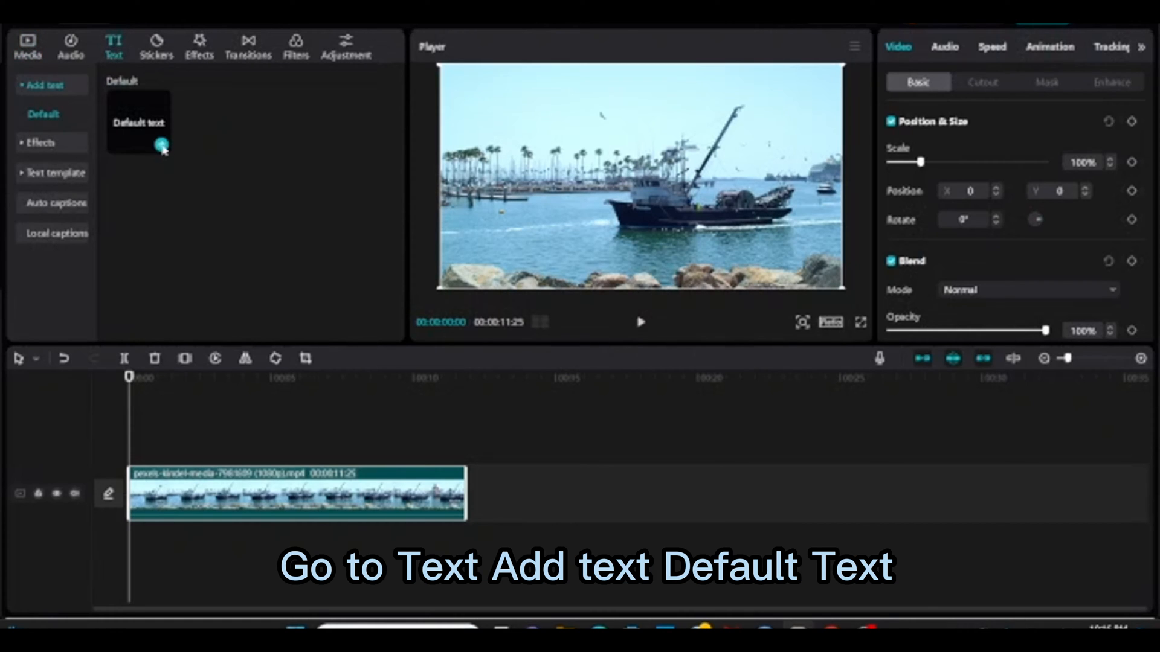
double_click(137, 127)
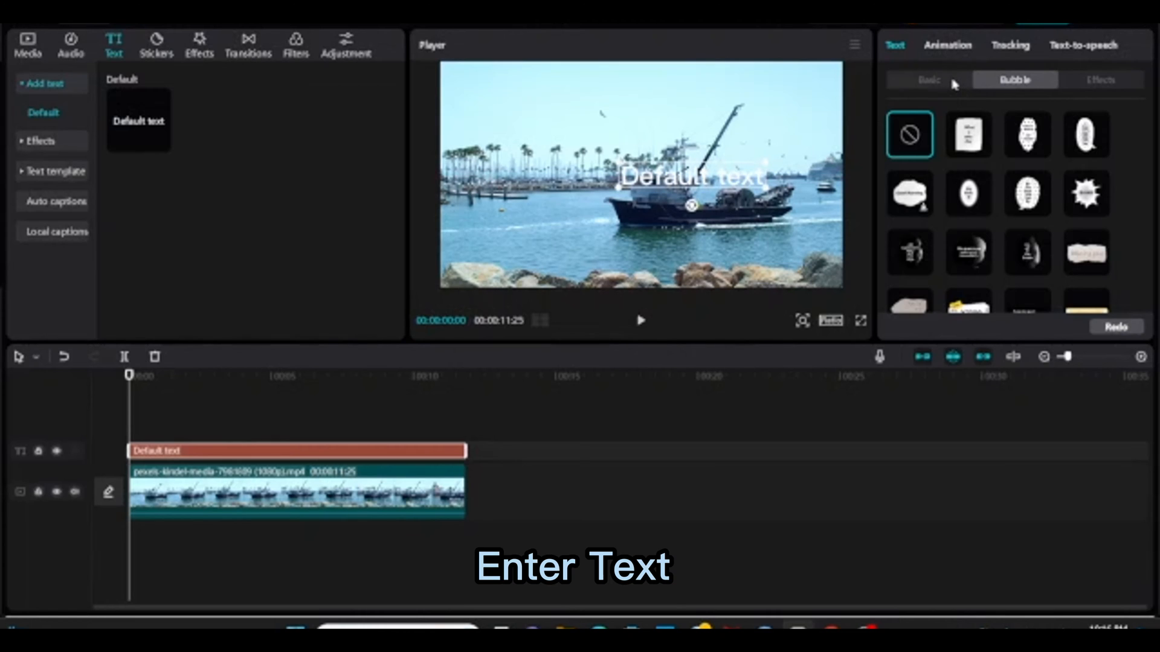
click(927, 80)
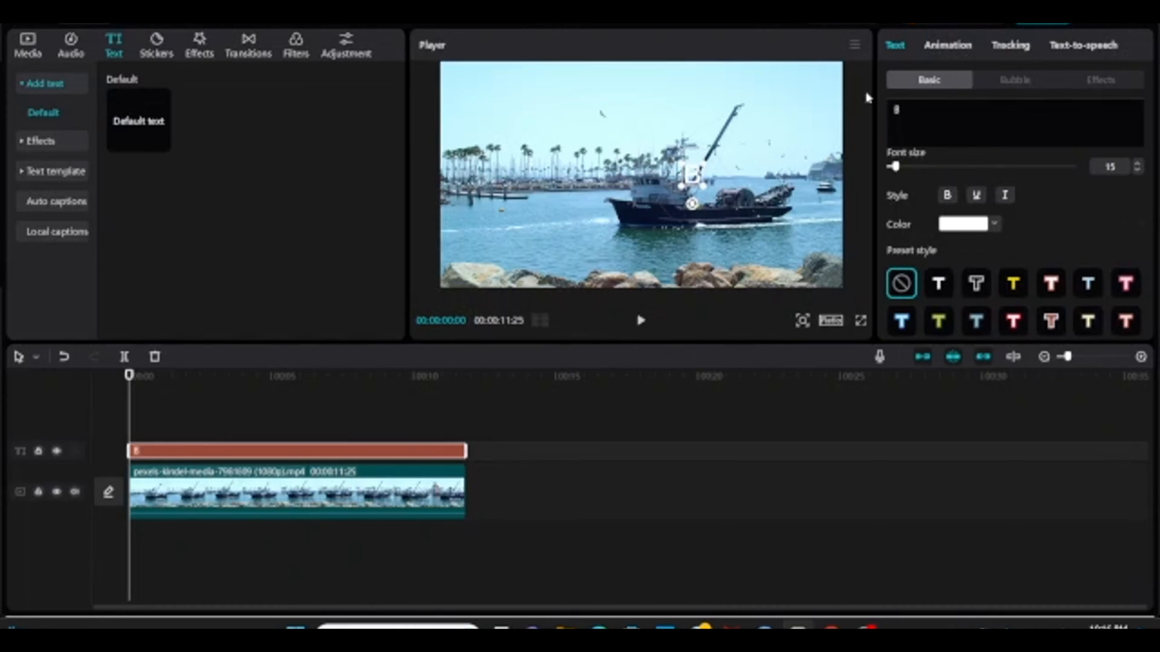
- Set the text to BOAT with a boxed preset style and the yellow Cute speech bubble
text(BOAT)
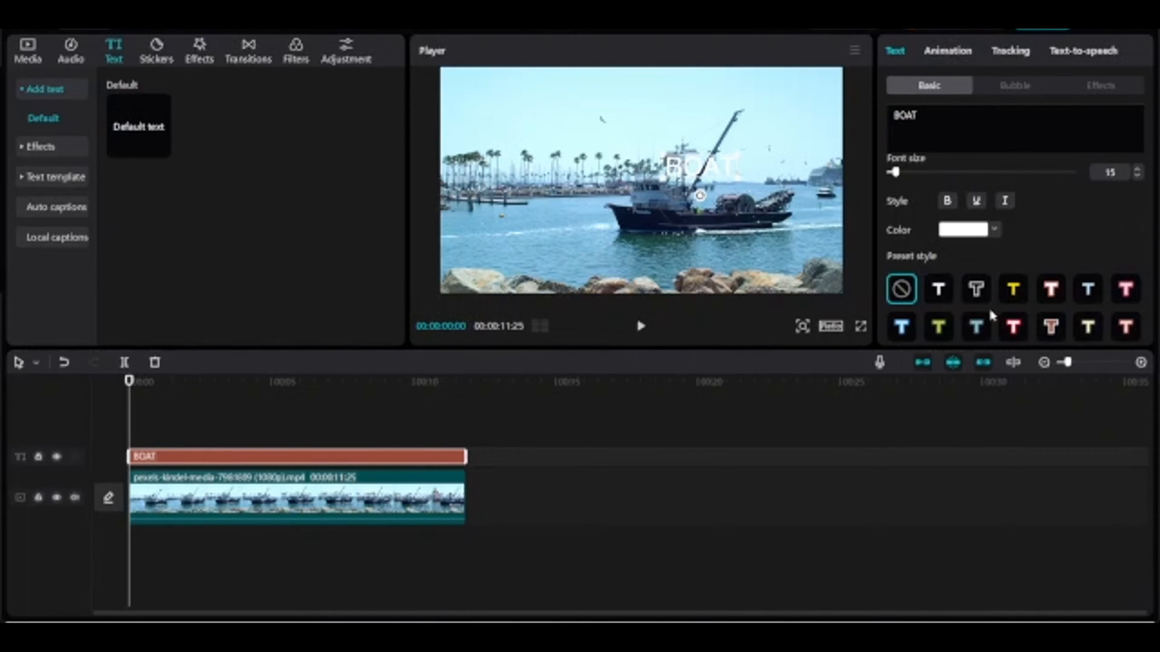
click(975, 289)
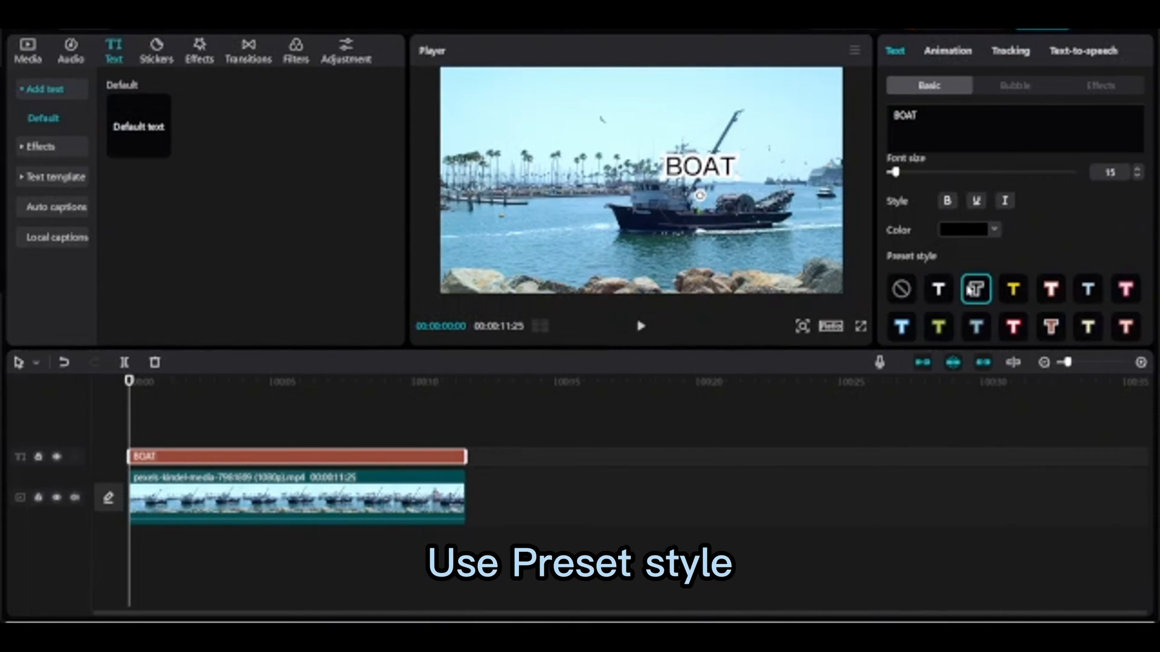
click(1015, 84)
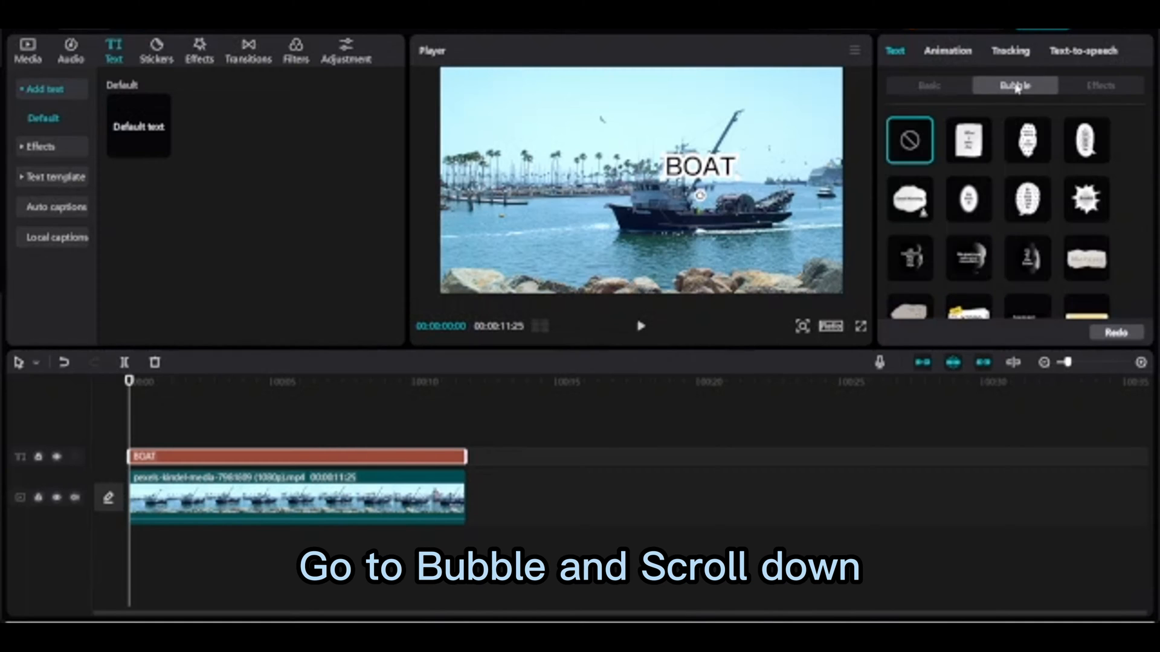
scroll(down, 3)
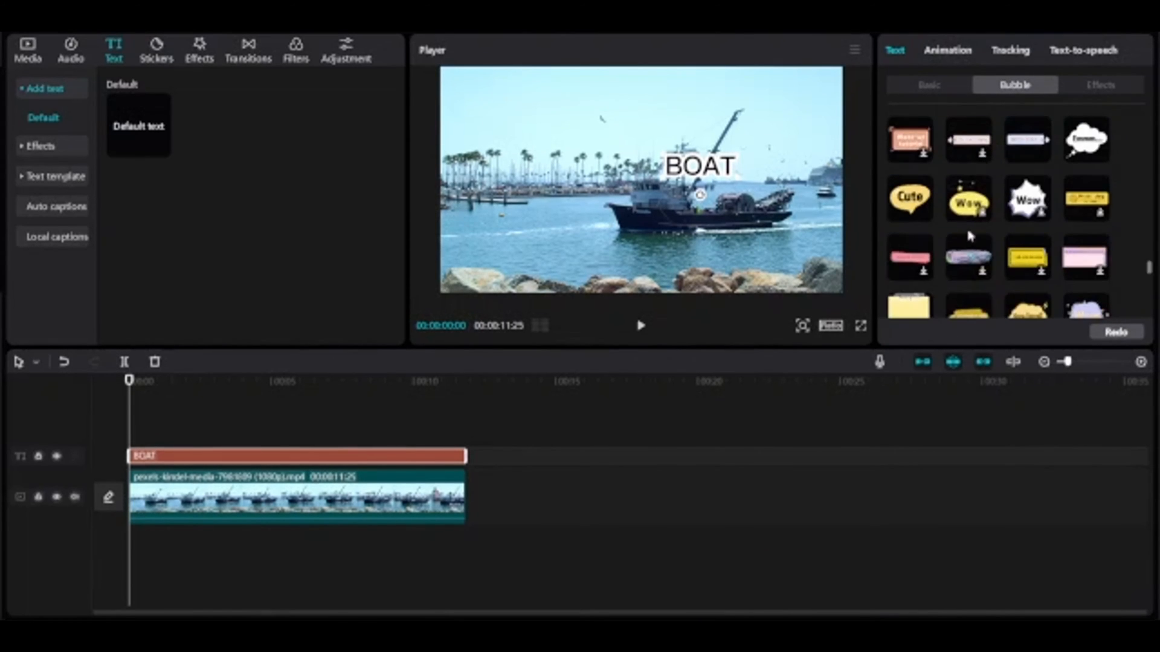
click(909, 203)
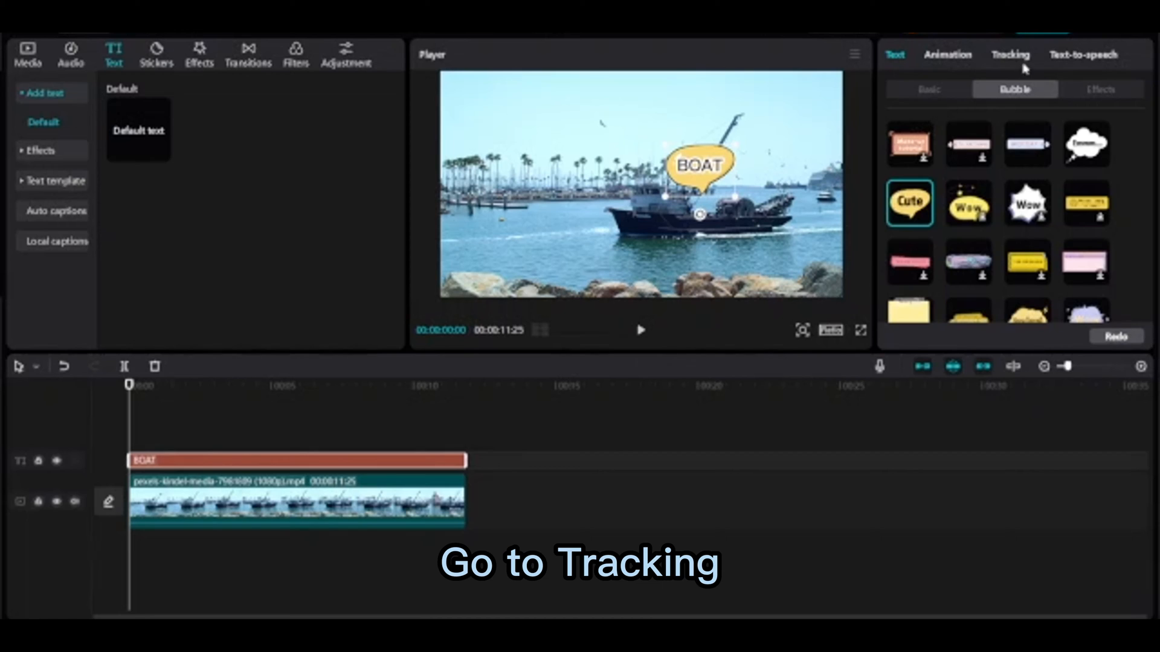
- Enable Motion tracking on the BOAT text with Direction set to Both, Scale and Distance on
click(1010, 54)
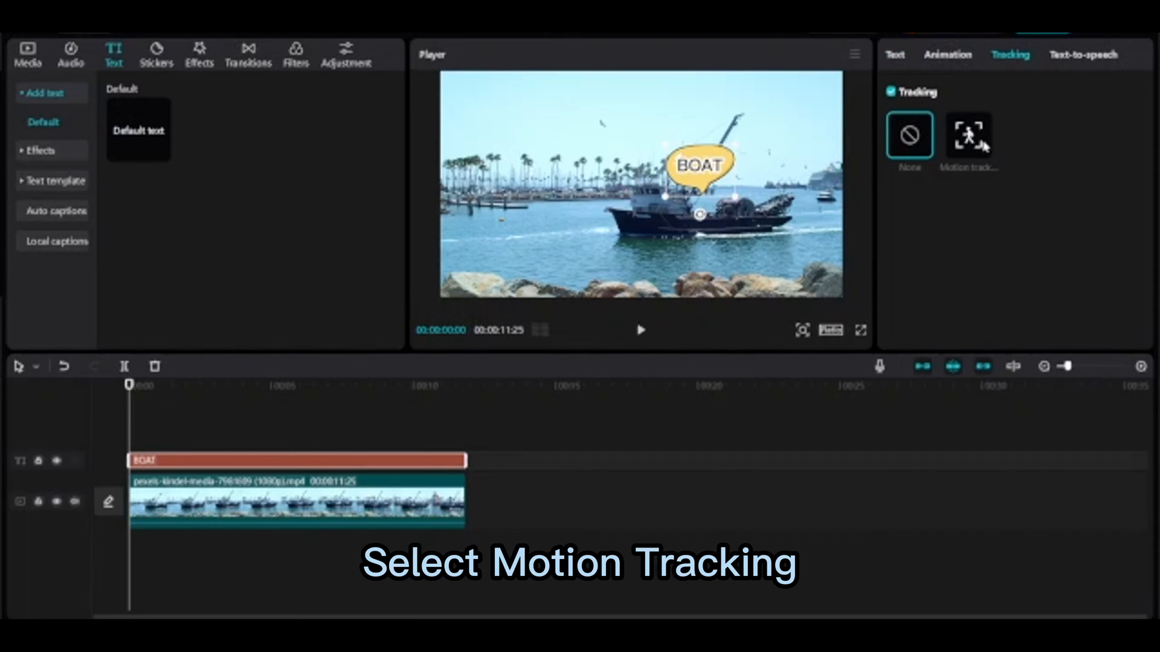
click(970, 135)
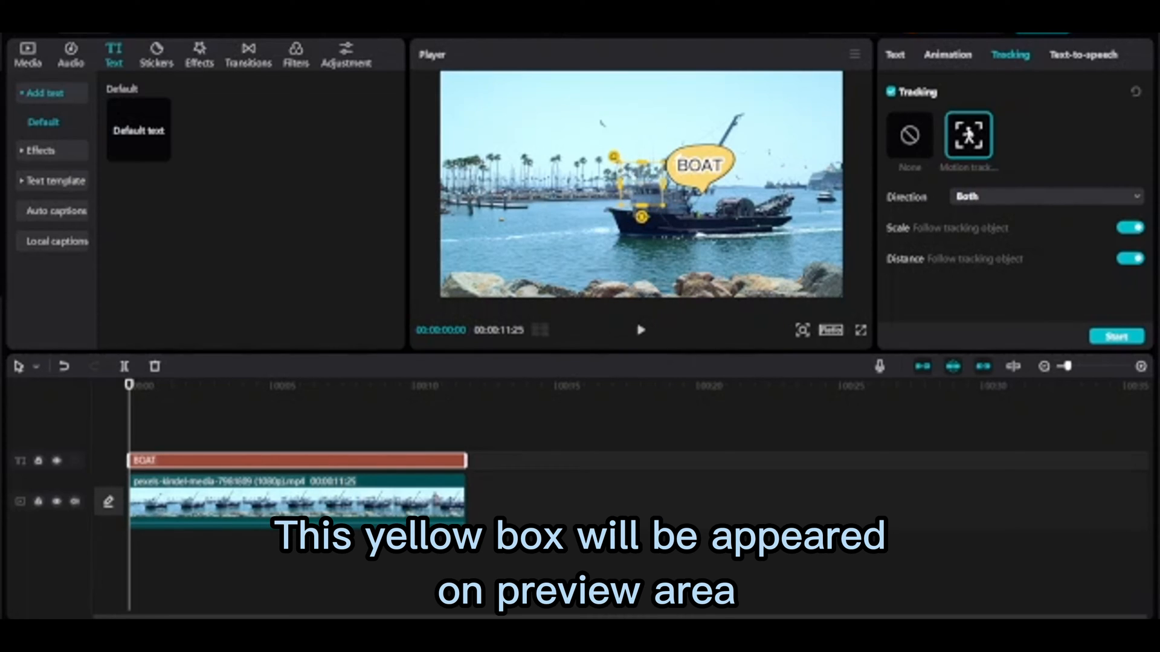
mouse_move(654, 190)
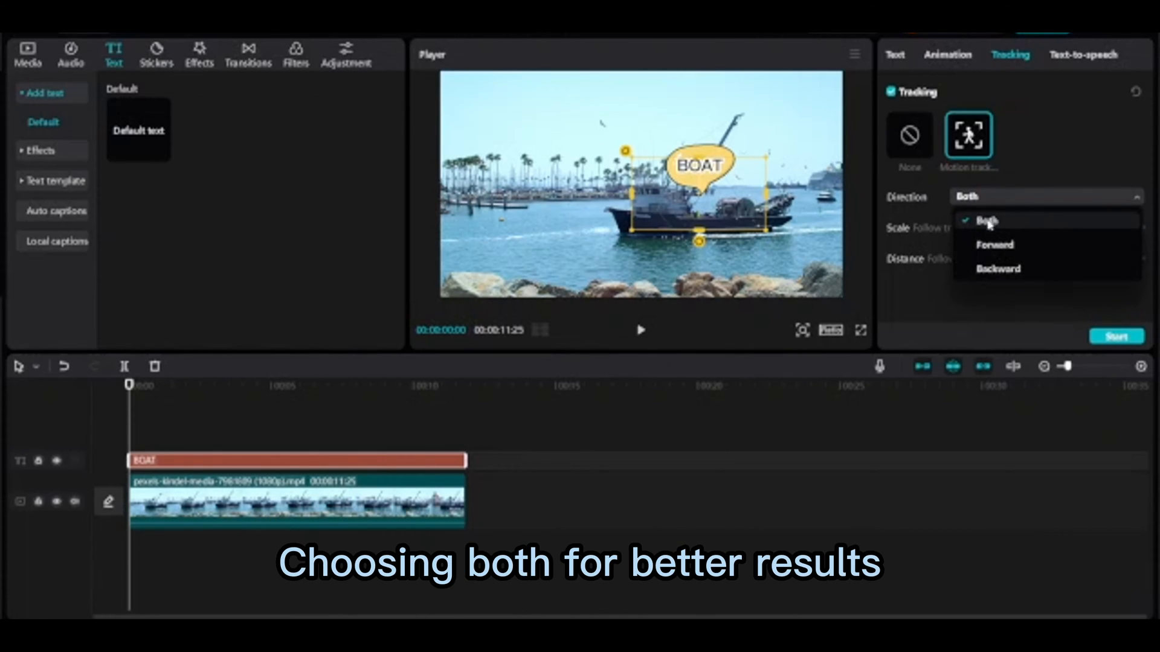
click(986, 218)
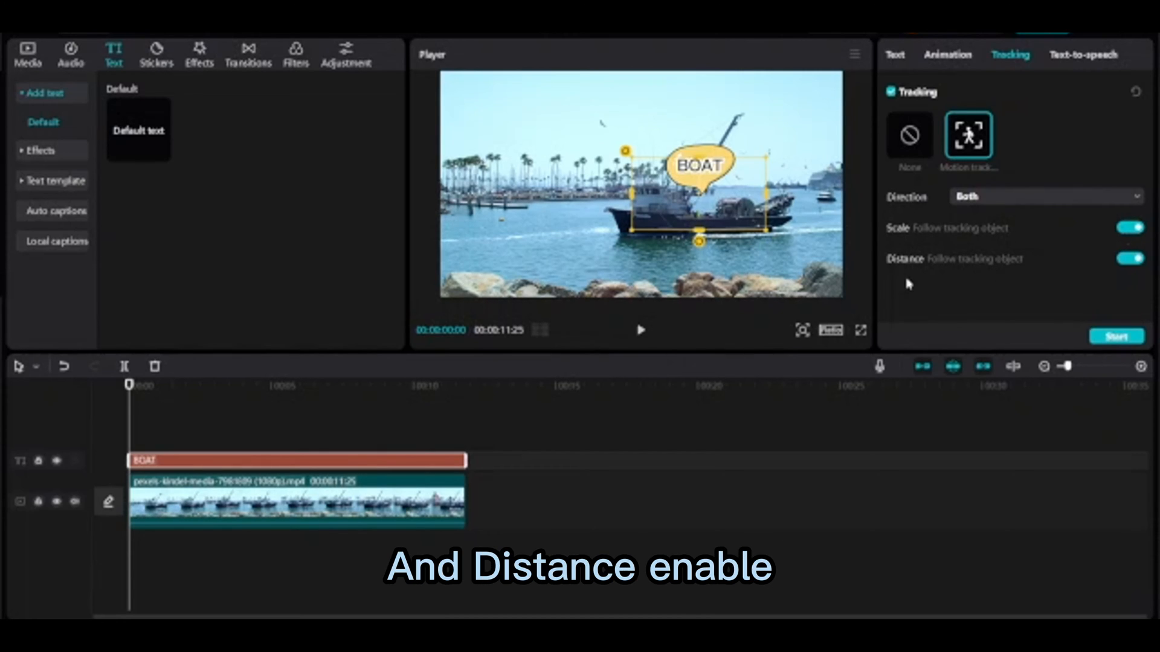
mouse_move(1119, 275)
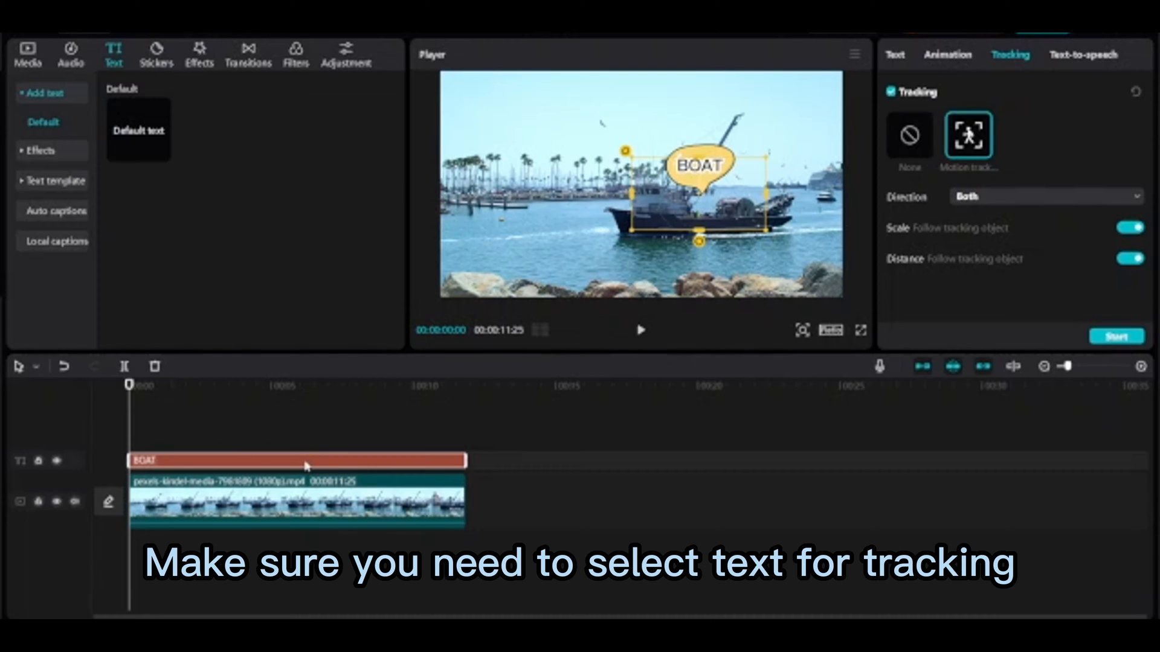
- Start motion tracking on the boat video clip instead of the text, showing the wrong-clip case
click(296, 503)
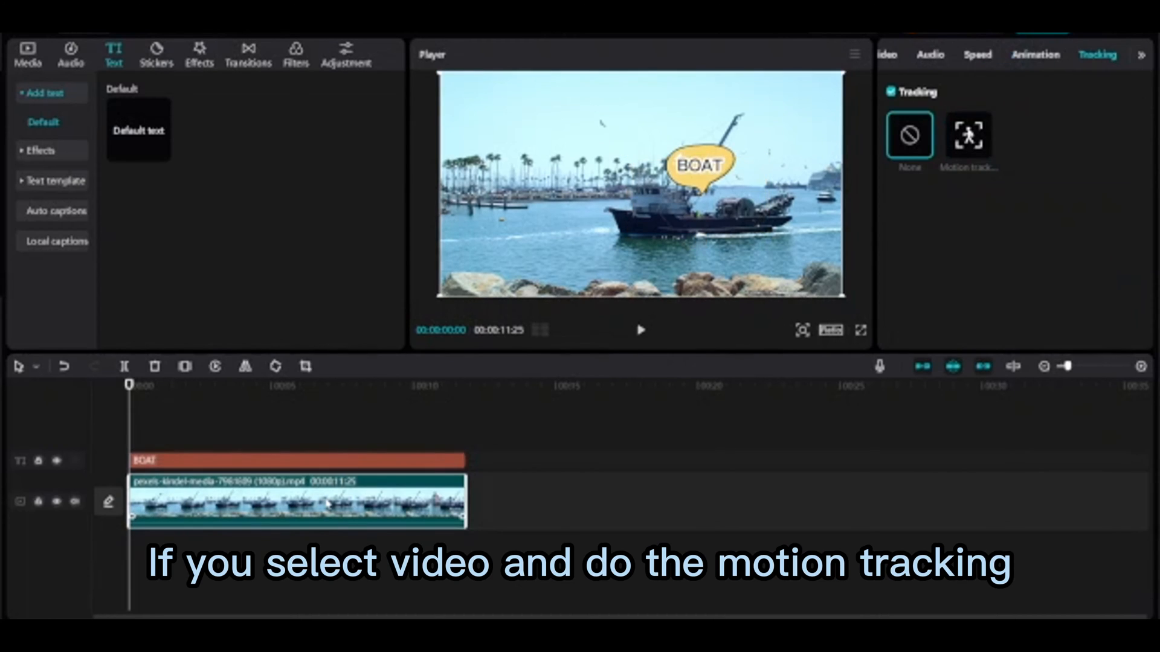
mouse_move(967, 161)
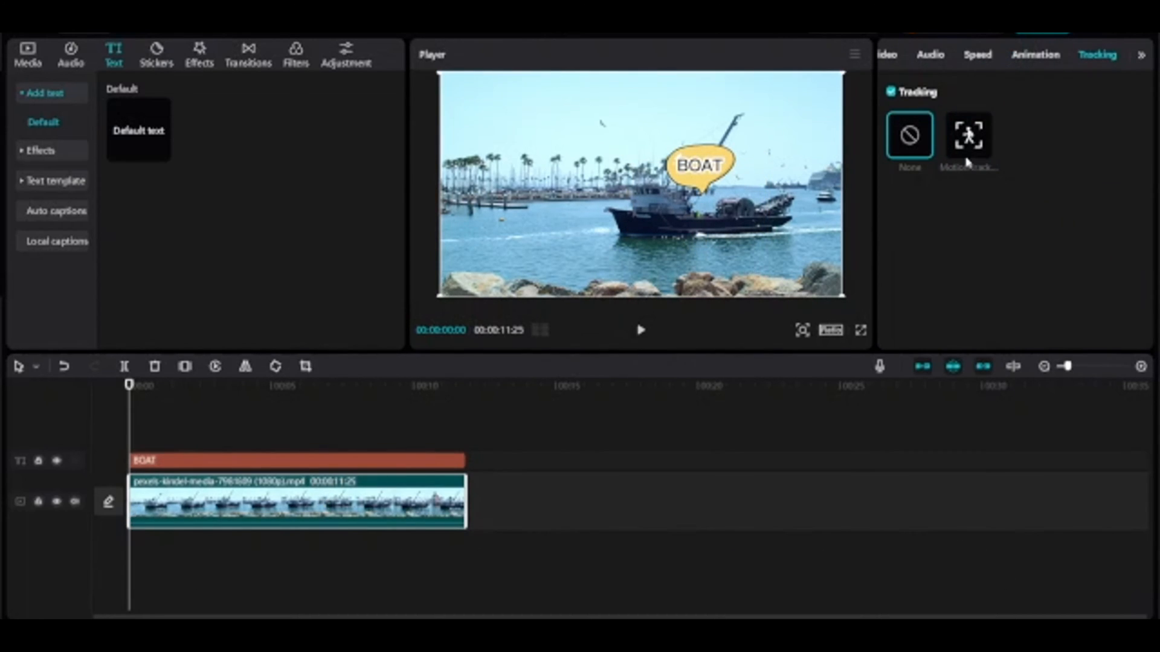
click(968, 136)
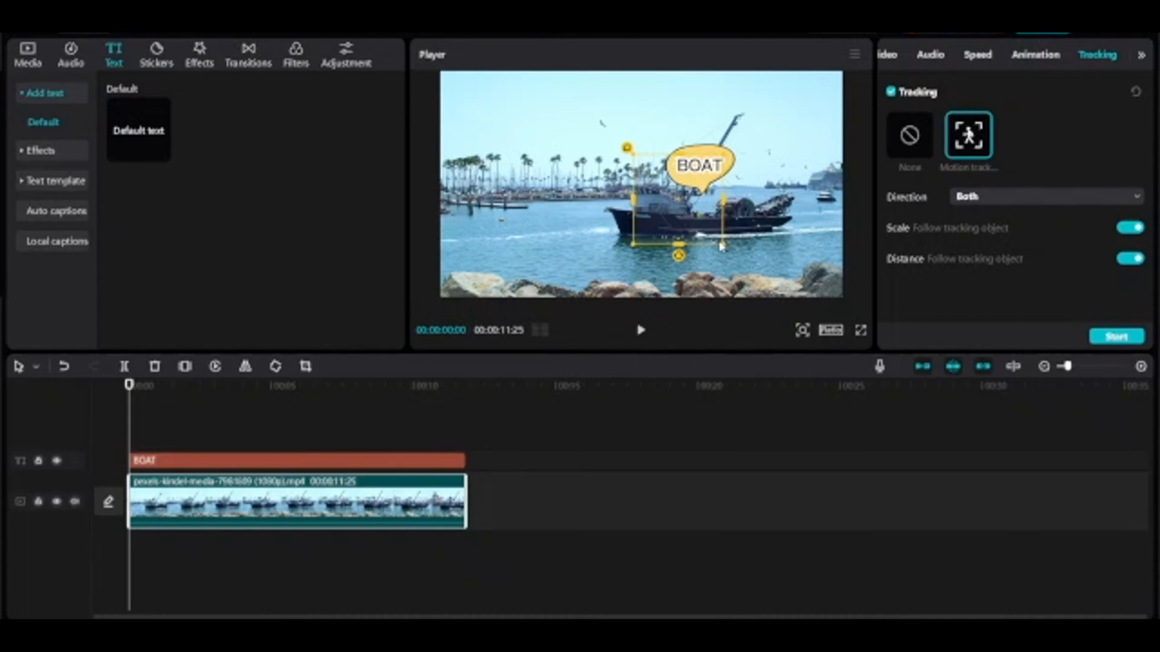
click(1115, 336)
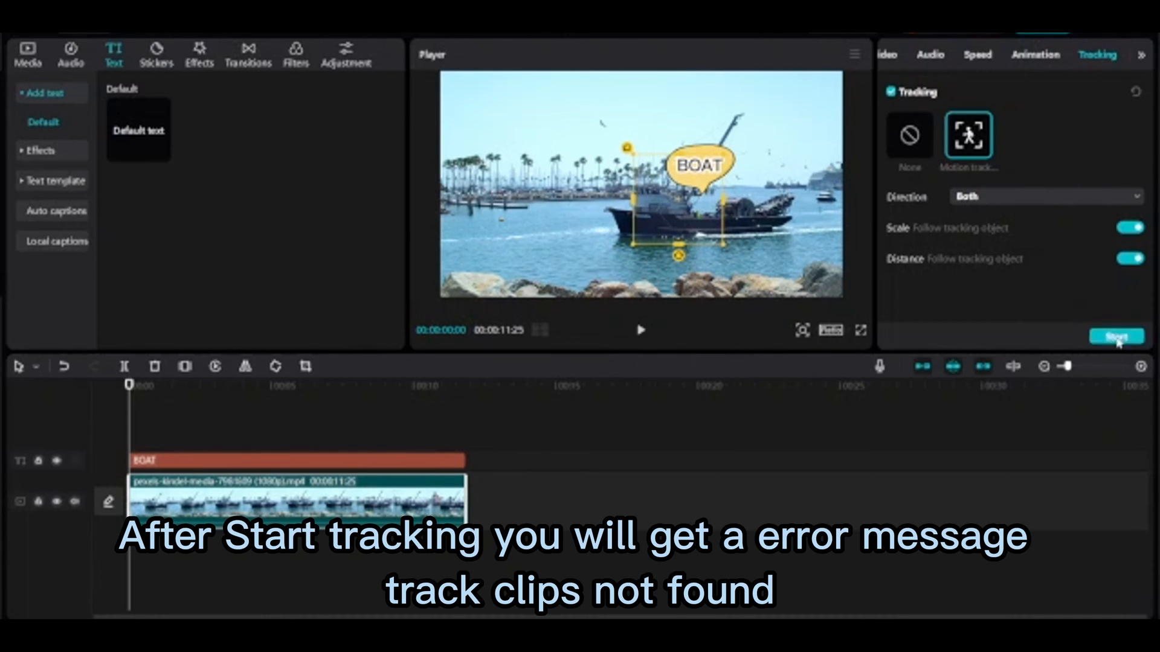
click(1115, 337)
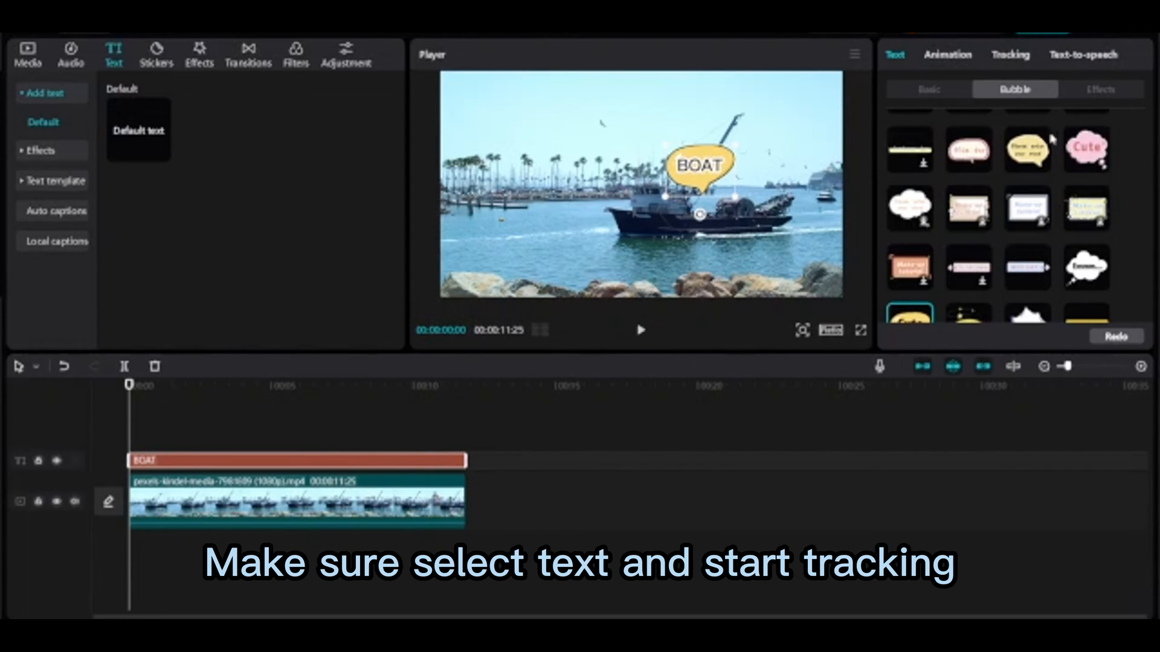
- Run motion tracking on the BOAT text so the bubble follows the boat, then move to the cyclist clip
click(1010, 55)
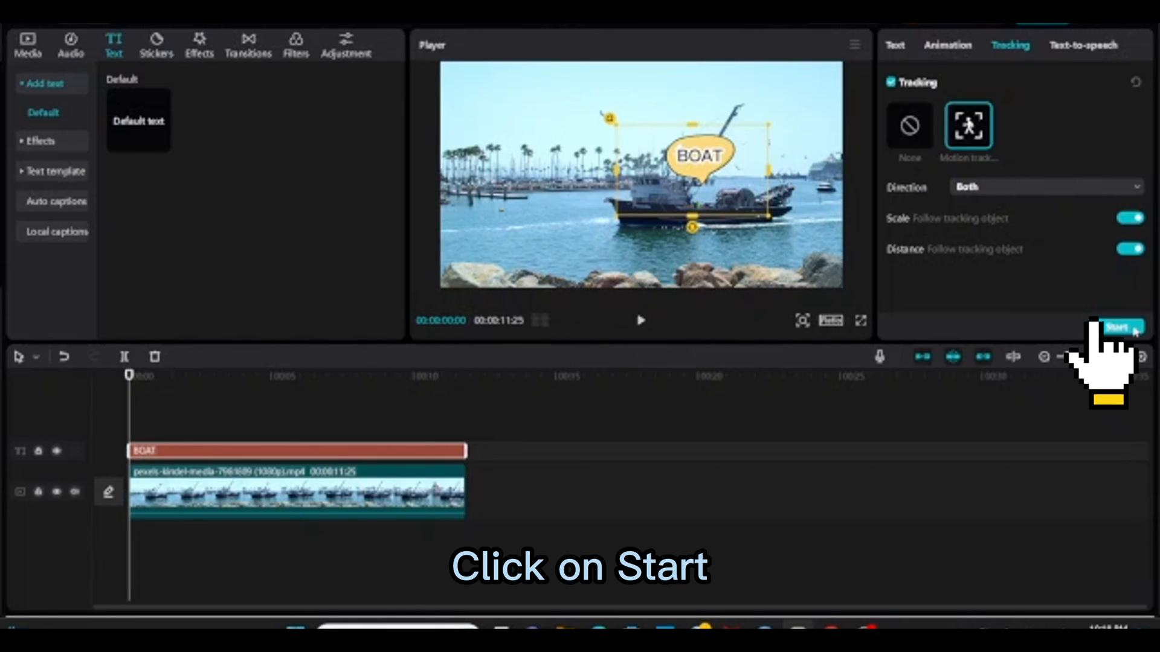
click(1119, 325)
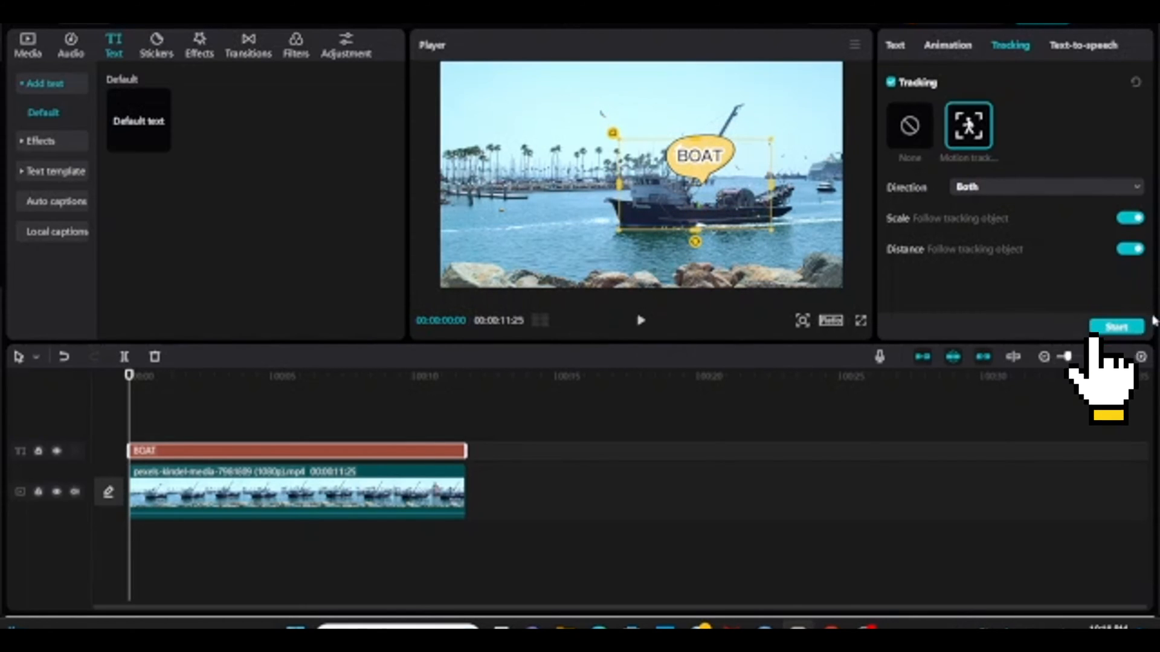
click(1115, 325)
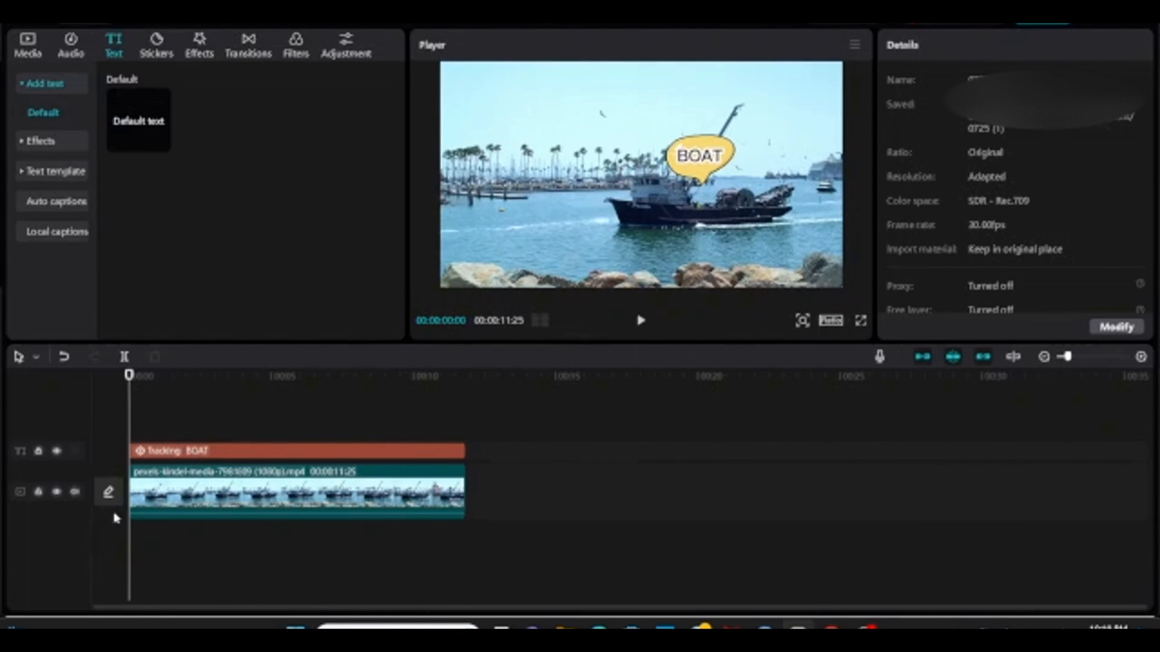
click(1043, 34)
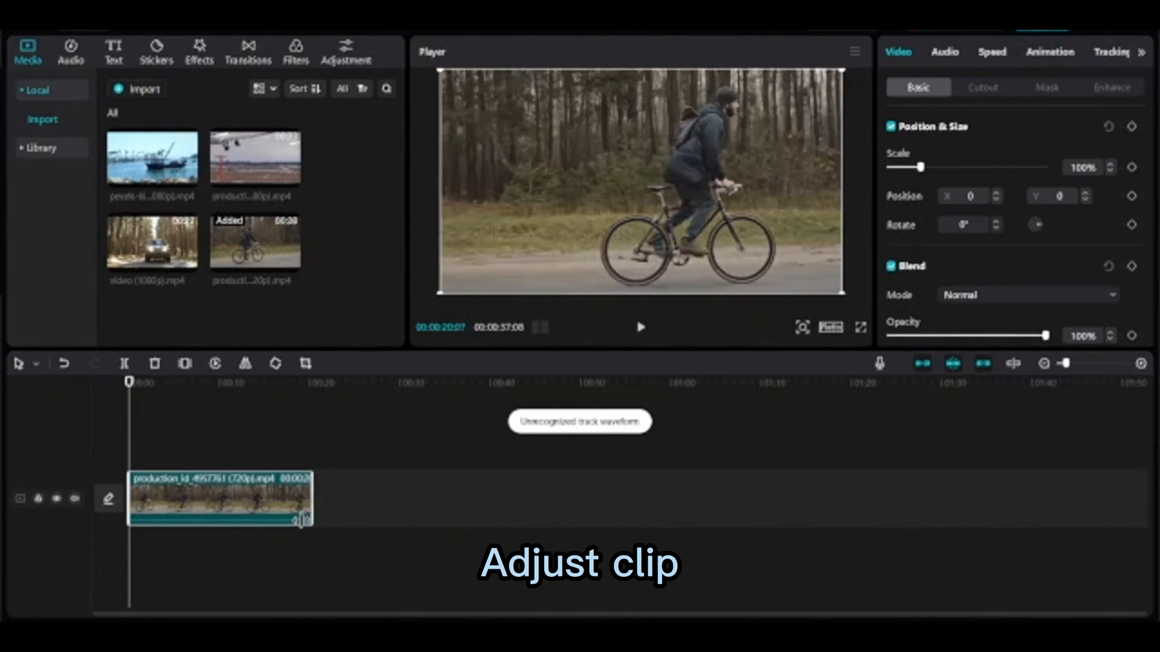
- Copy the biker clip onto a second track and show the duplicate's tracking options
right_click(222, 499)
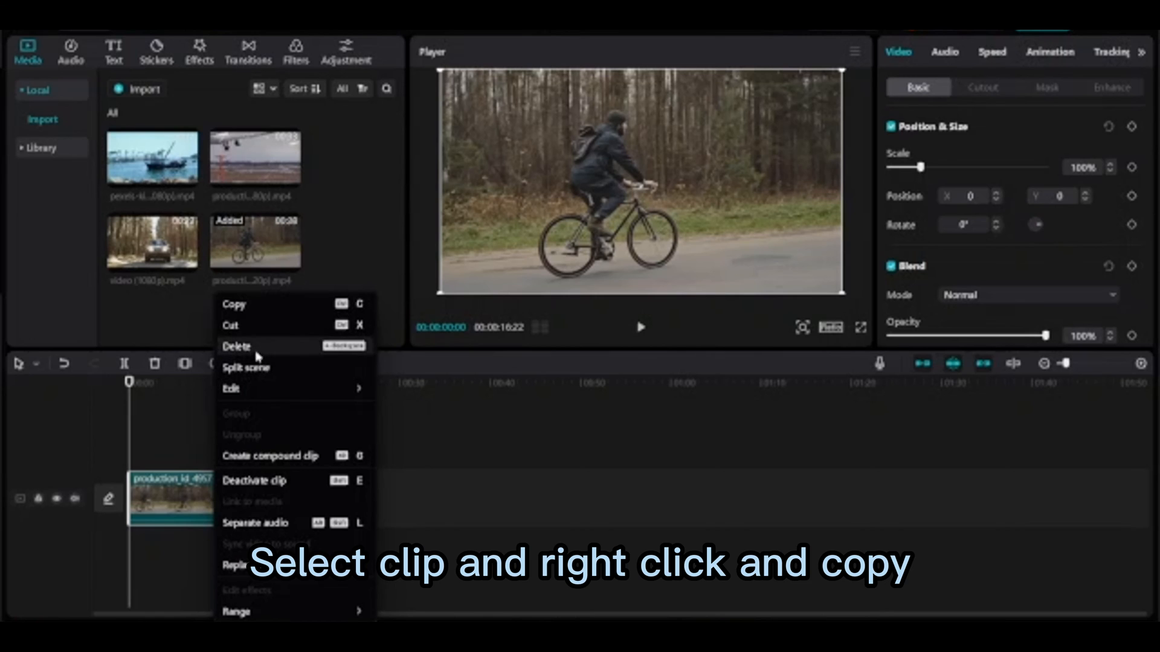
click(233, 304)
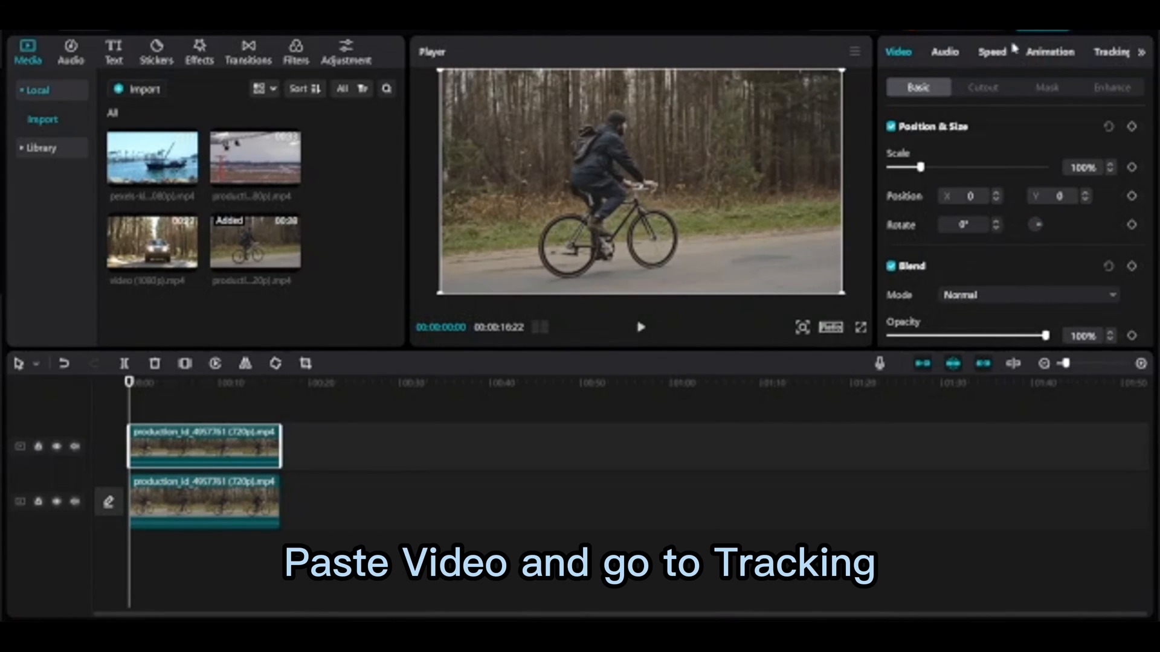
click(1098, 52)
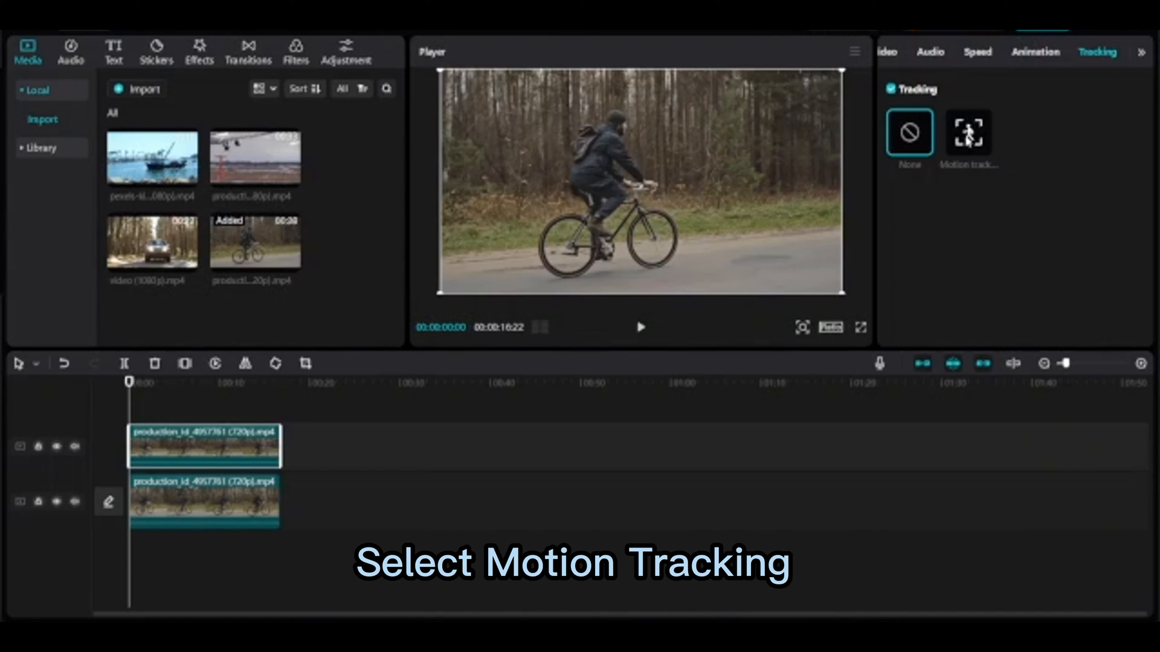
- Motion-track the duplicate biker clip with the box on the rider's handlebars, scale and distance following
click(968, 132)
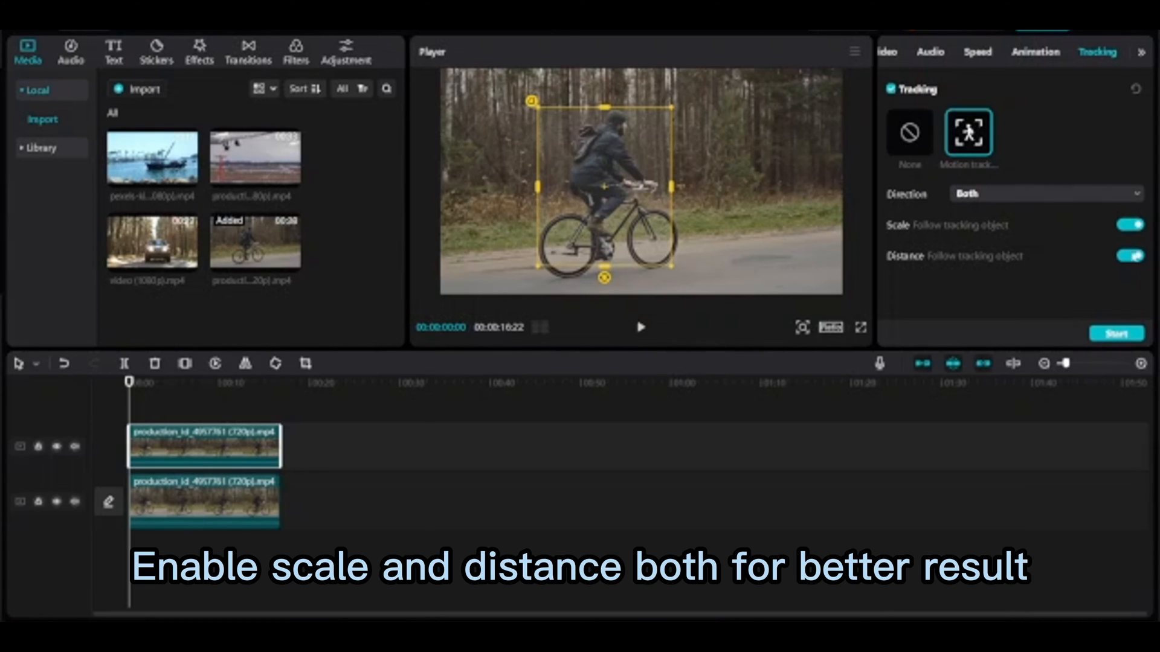
mouse_move(916, 237)
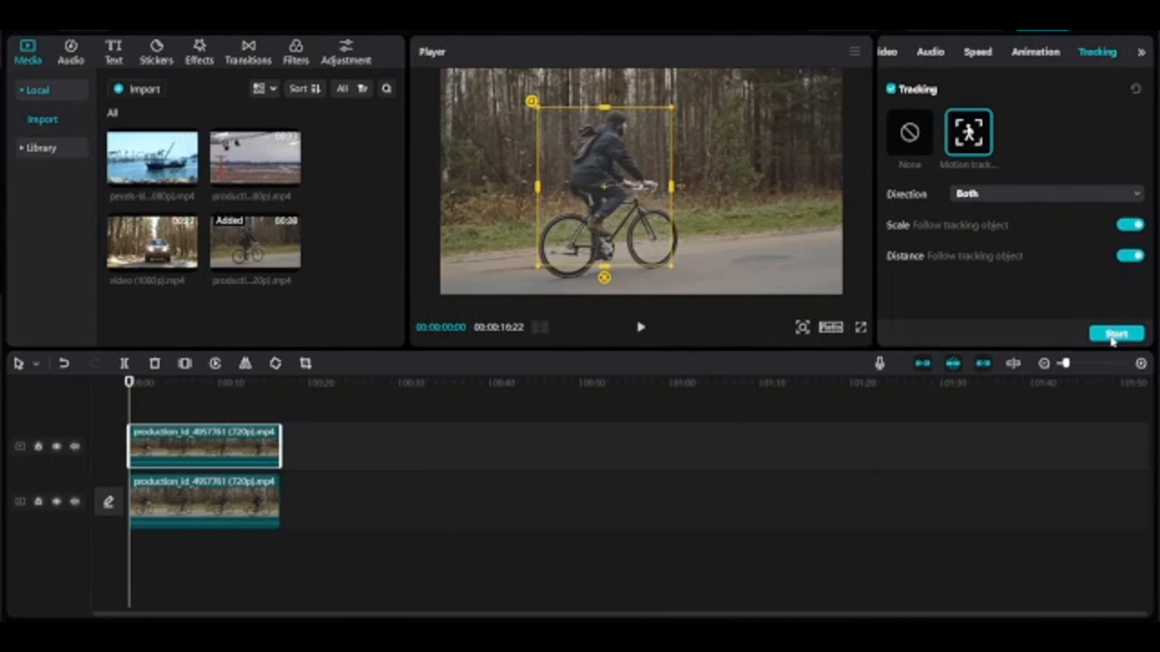
click(1117, 333)
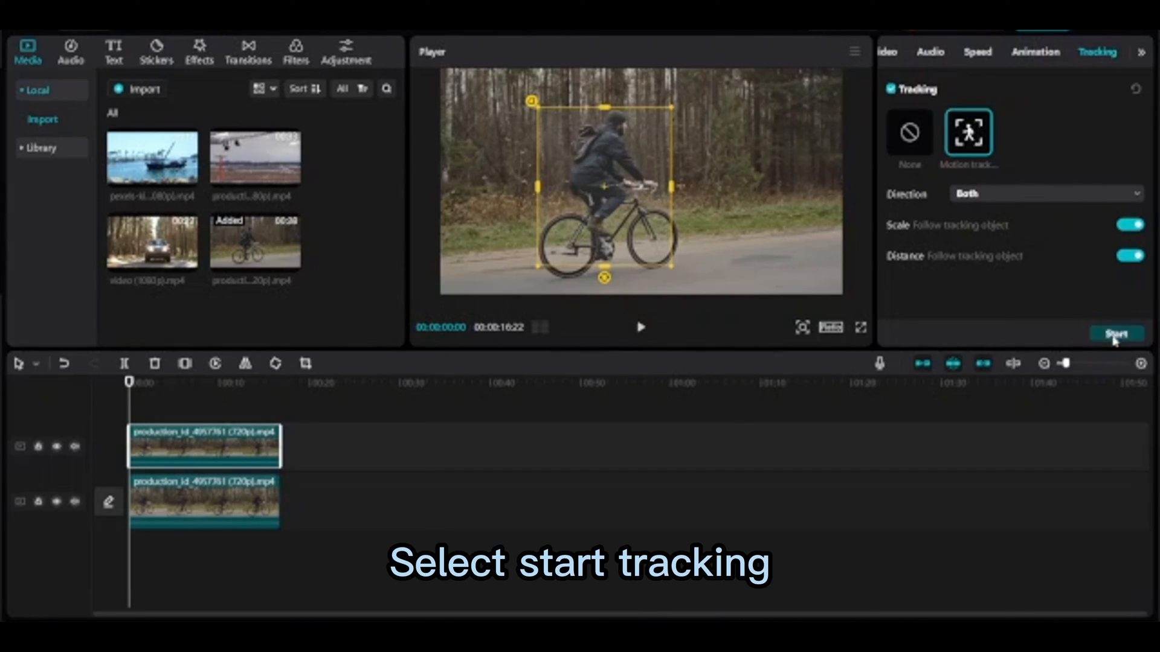
click(1115, 333)
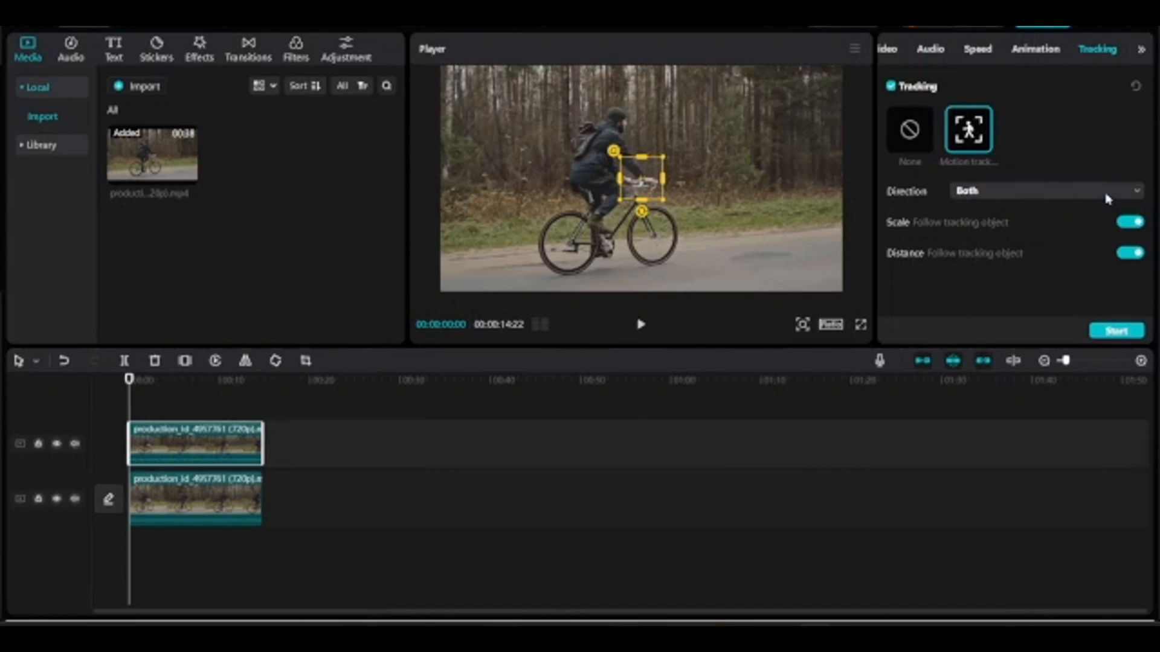
- Retry tracking with Forward then Backward direction; CapCut reports the clip too short to track
click(1043, 191)
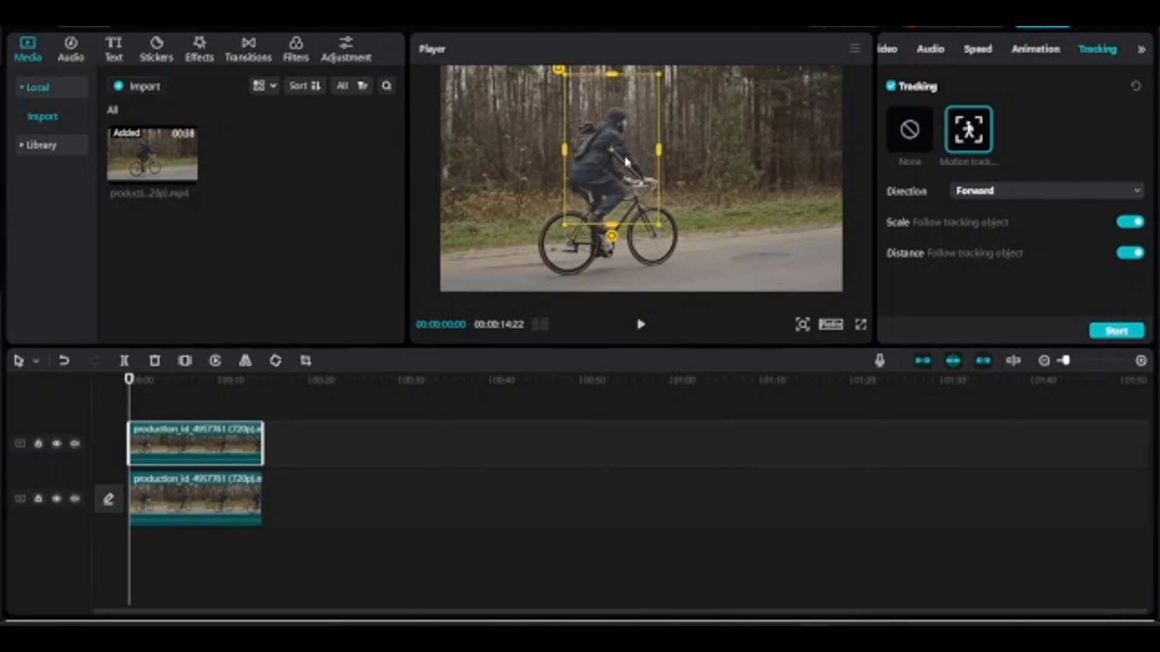
click(1115, 330)
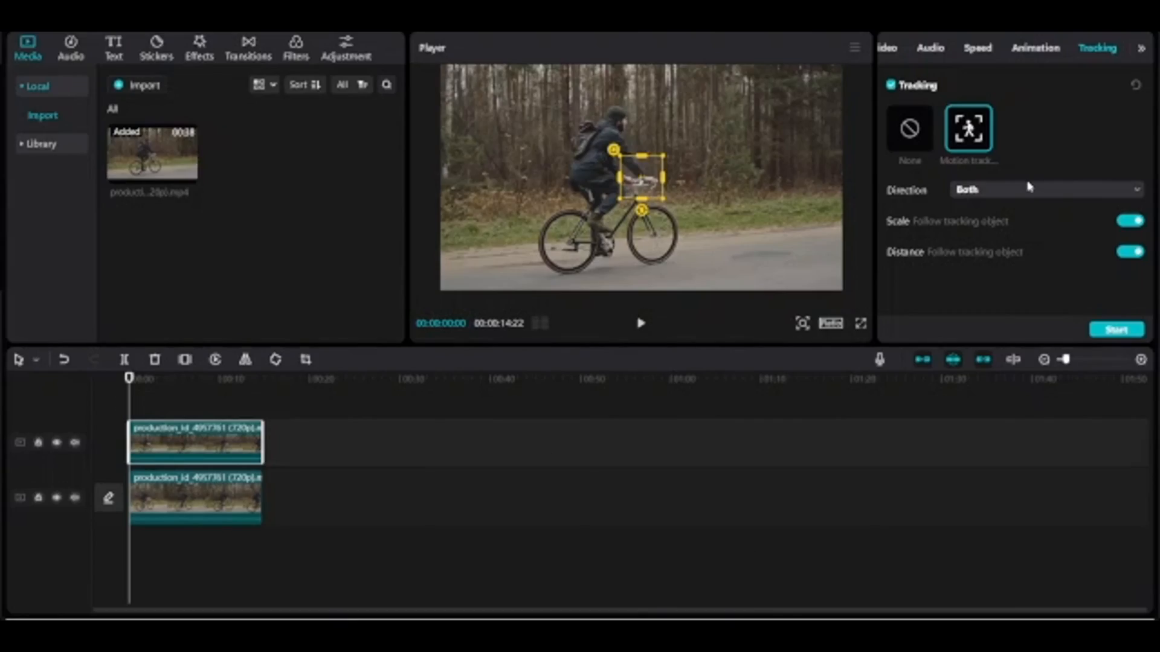
click(1045, 189)
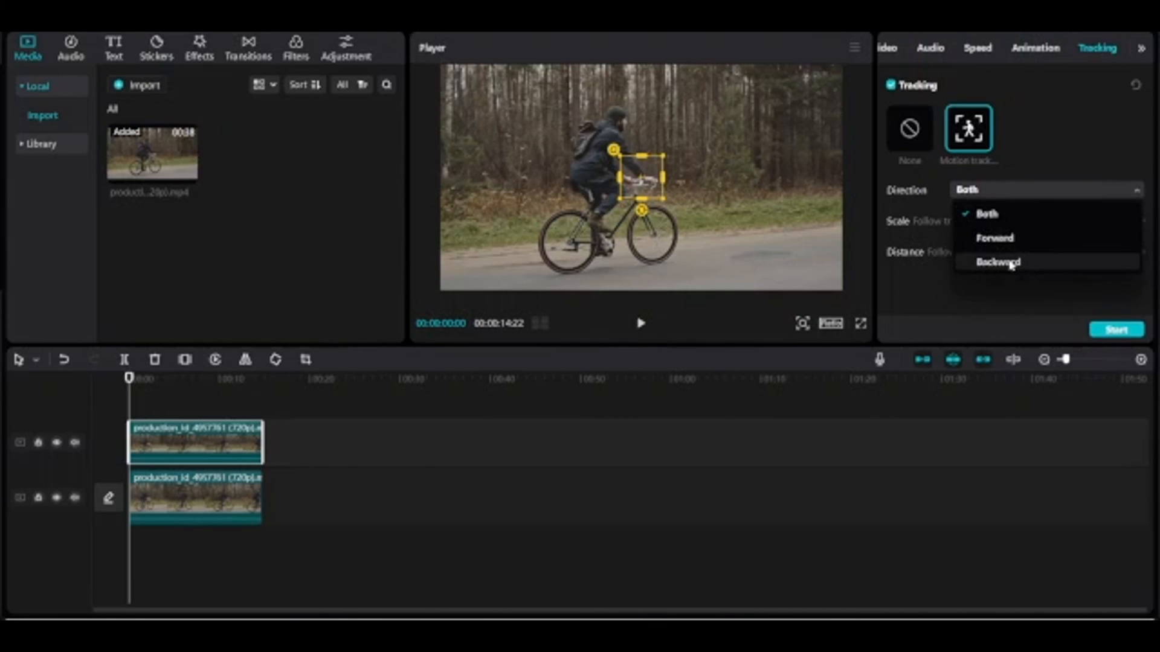
click(996, 262)
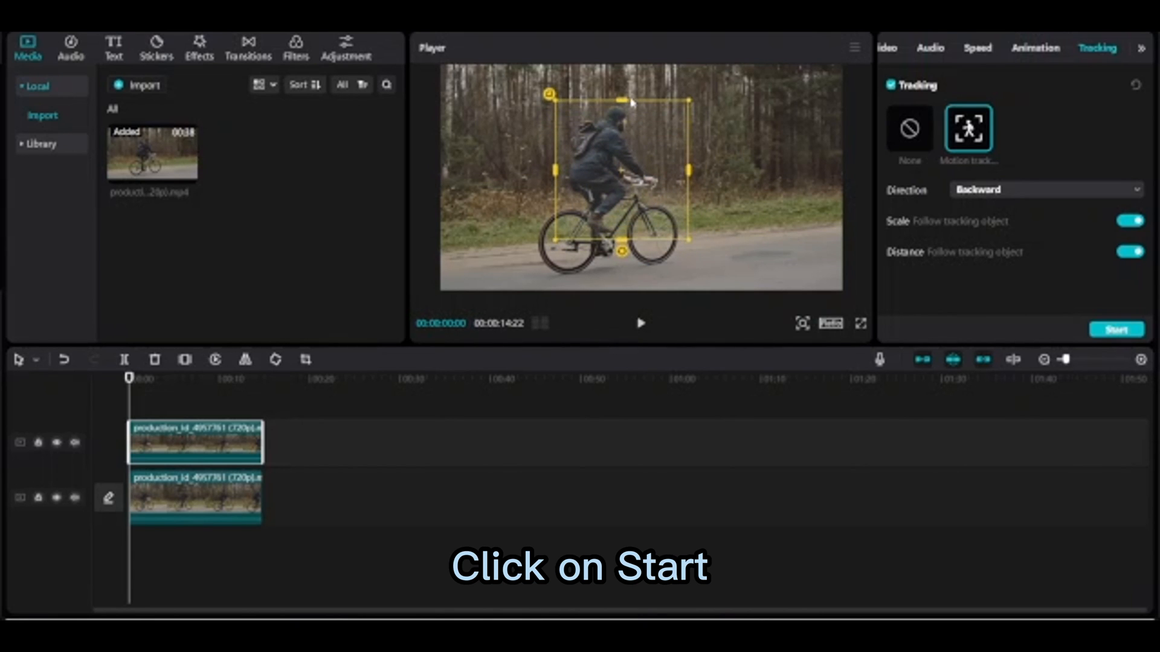
click(1115, 328)
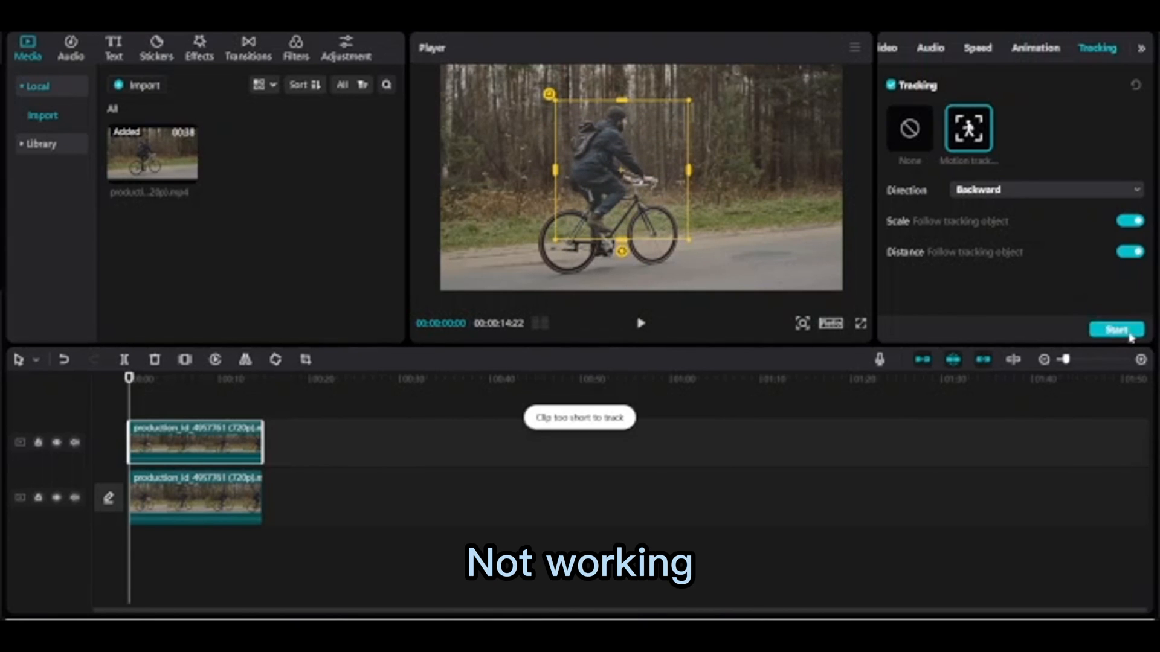